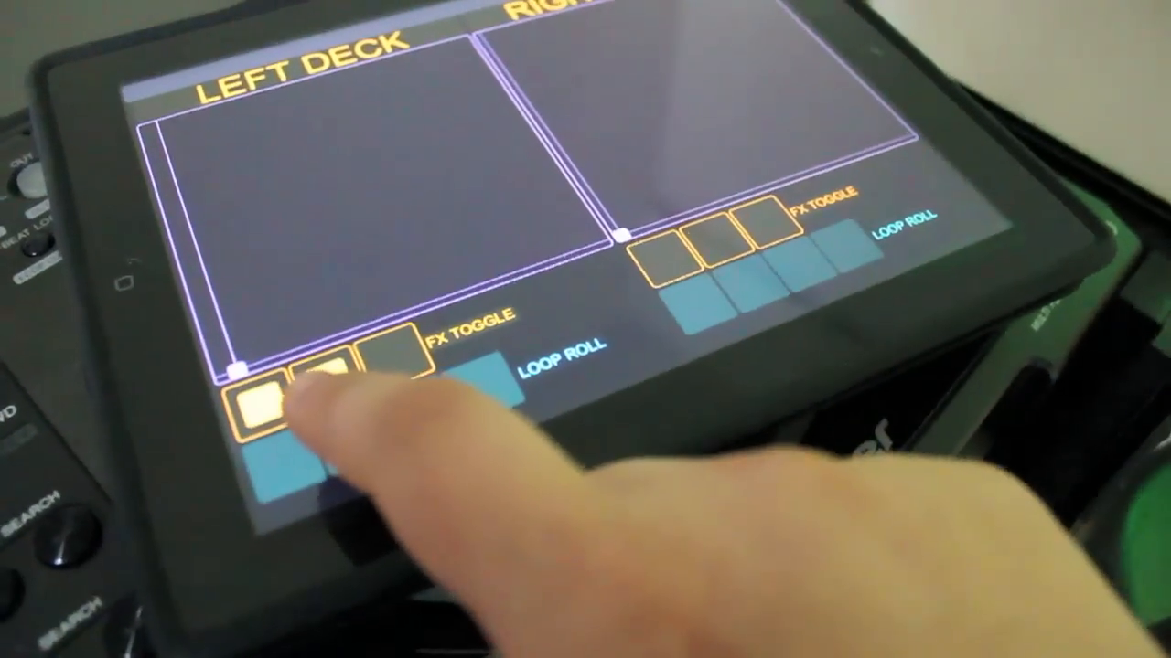
left_click(320, 388)
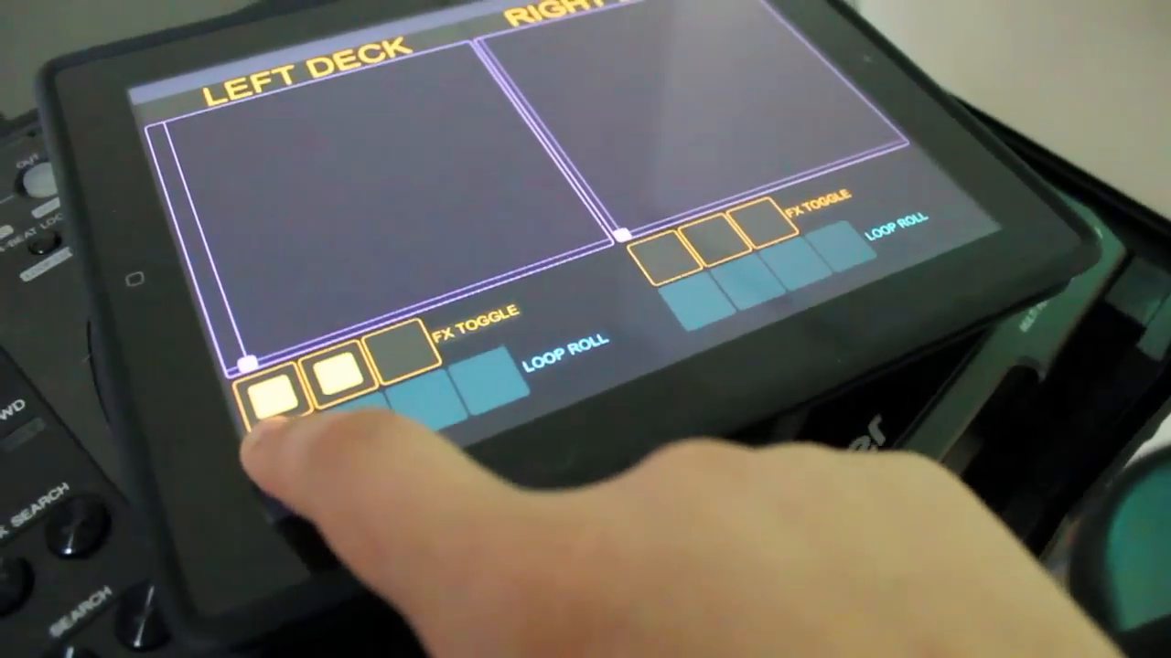